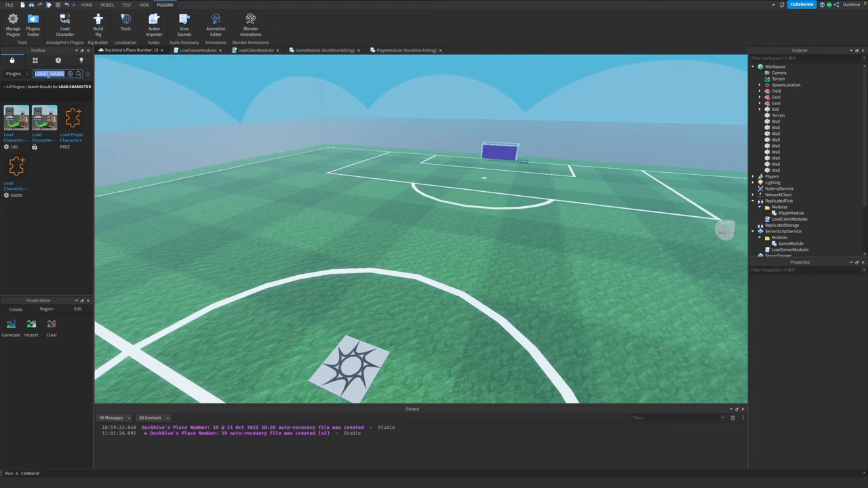
Search the Toolbox models for "soccer field" and select the walls around the field.
text(soccer field)
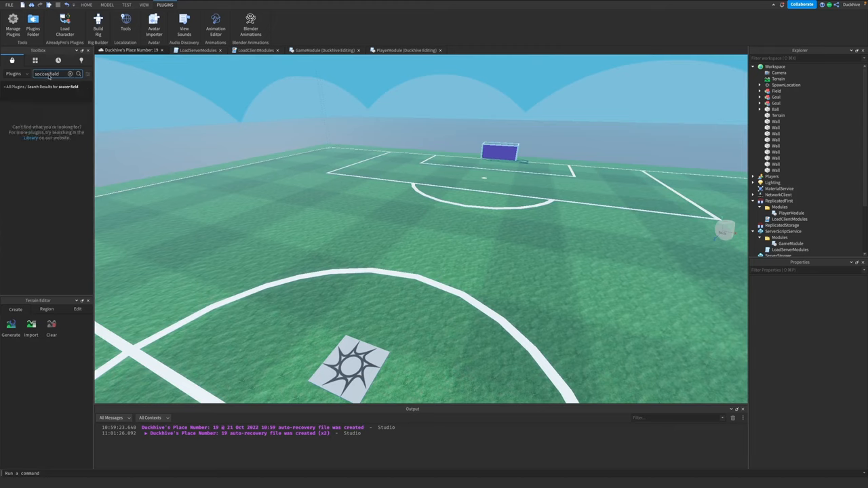
click(13, 73)
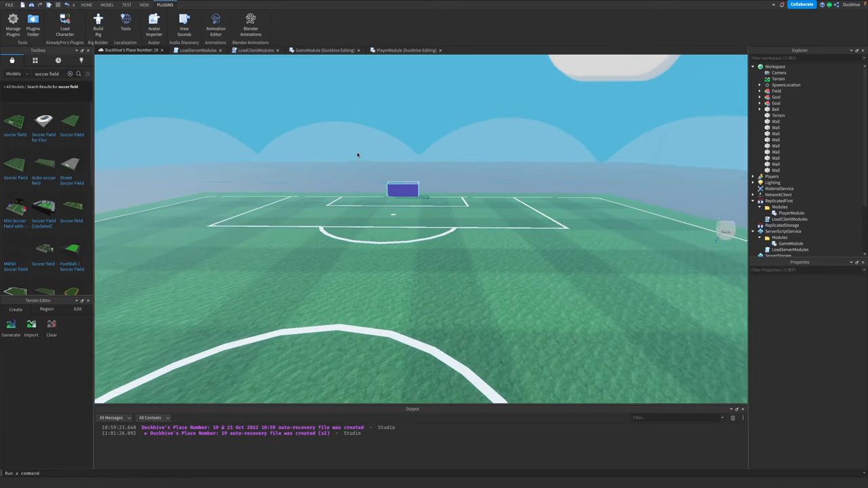
click(776, 121)
text(0)
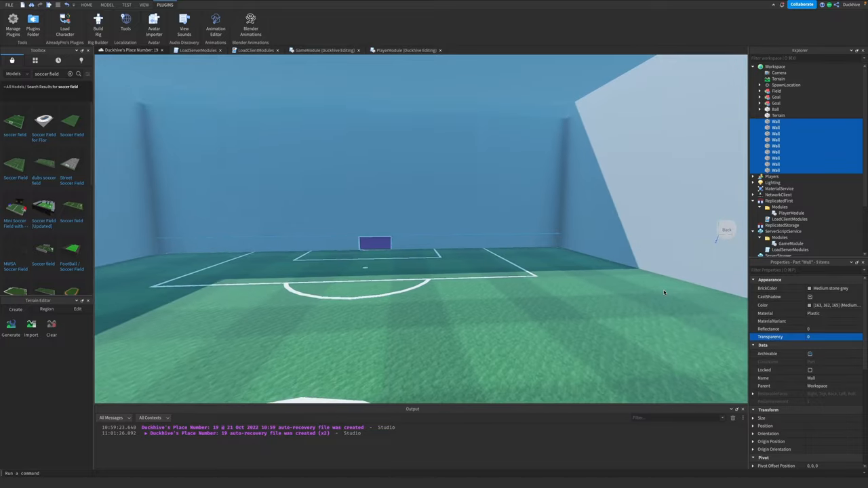
Set the boundary walls' Transparency to 1 and add a Trigger part under the Goal model.
click(834, 336)
text(1)
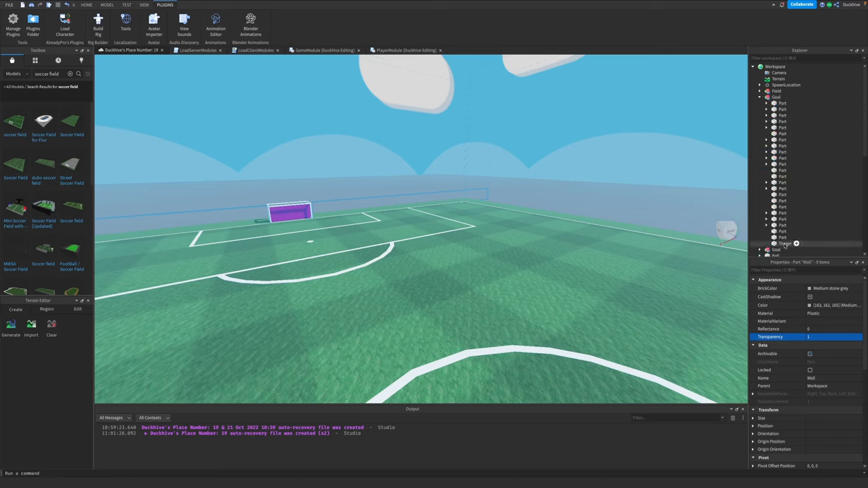
click(785, 244)
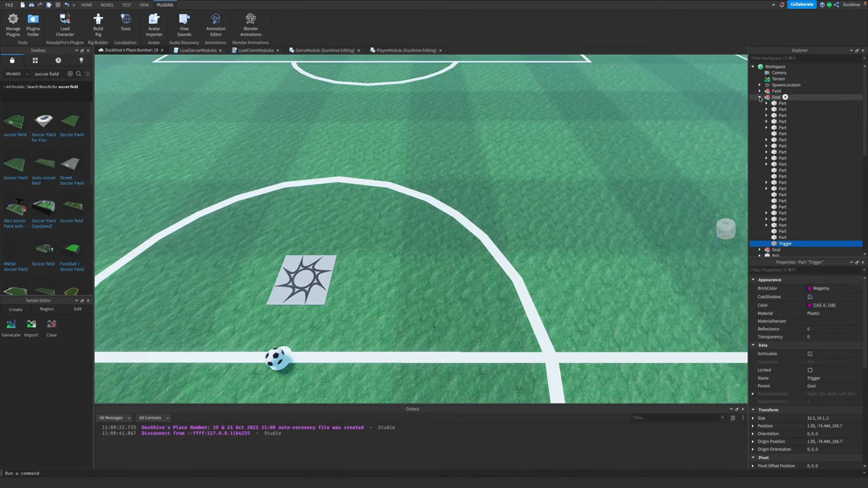
Bring up Chrome with the Roblox Avatar Editor's classic faces.
click(767, 98)
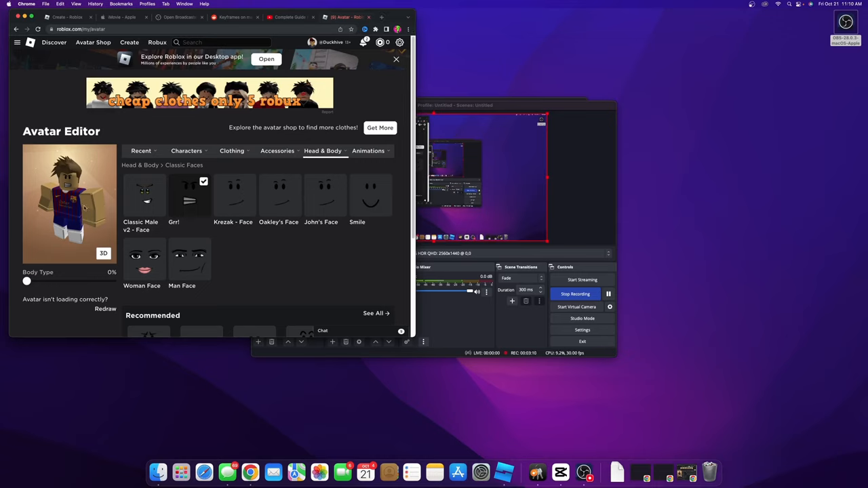
mouse_move(513, 473)
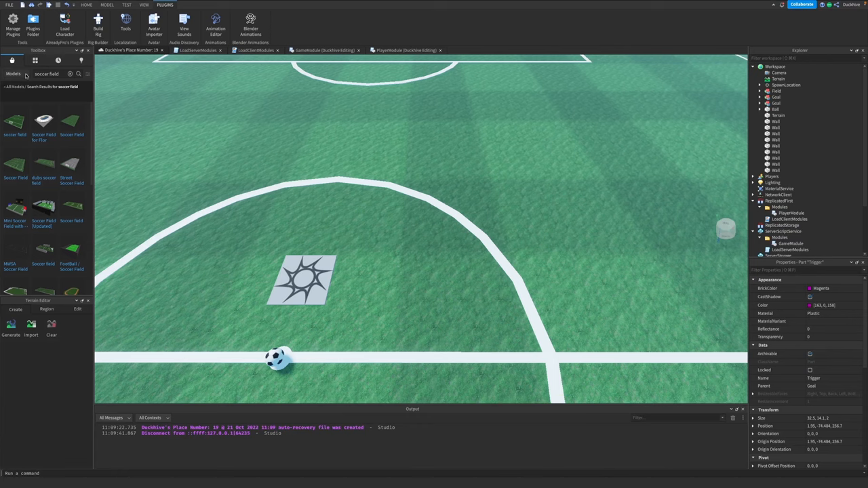
Switch the Toolbox to Plugins and search for "load character".
click(14, 73)
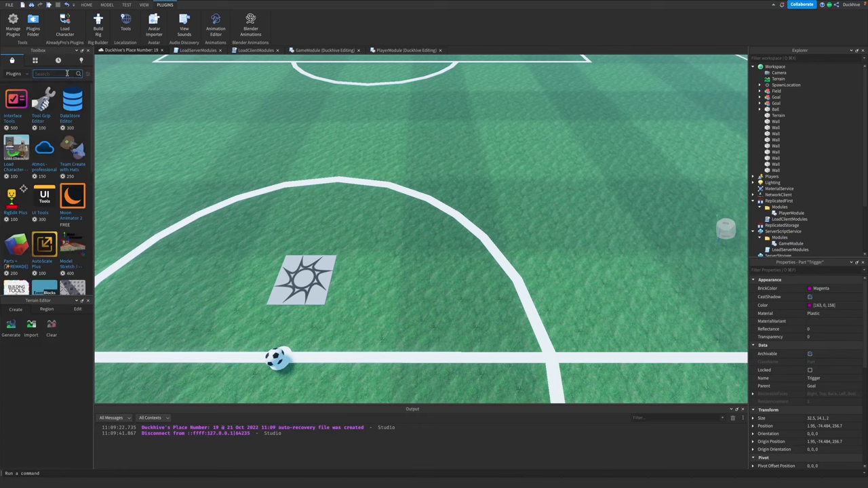
text(load characte)
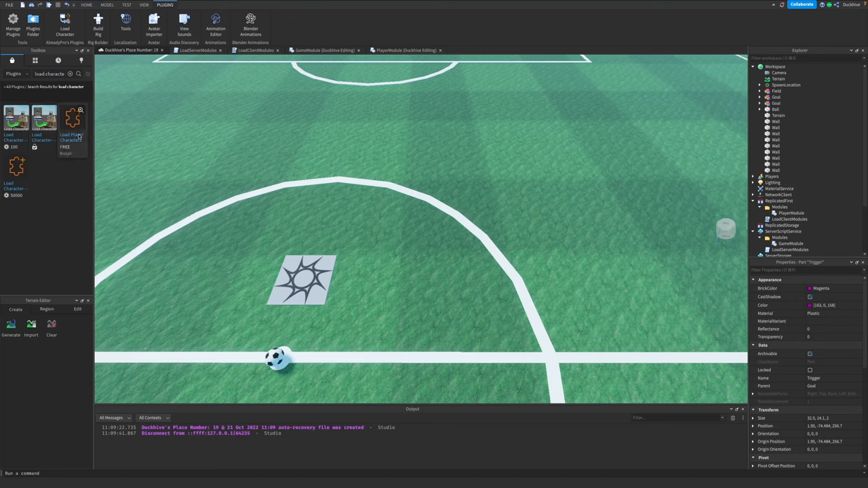
mouse_move(73, 128)
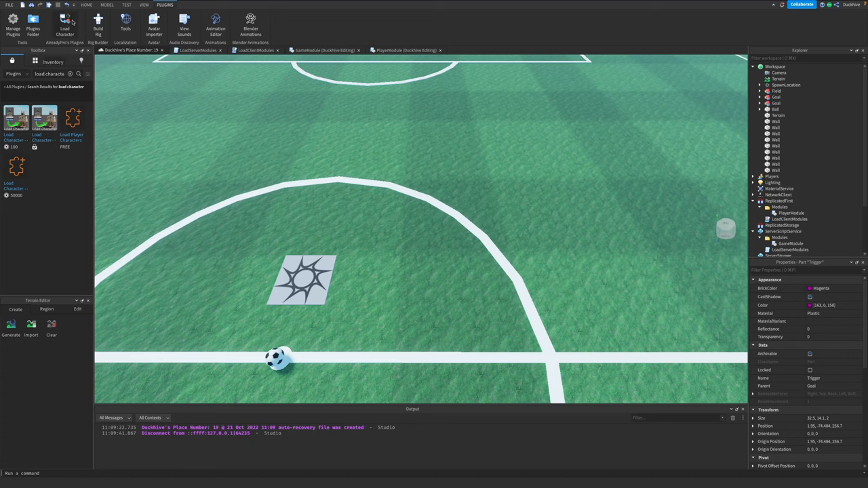
Launch the Load Character plugin to spawn a player's R15 character model.
click(65, 25)
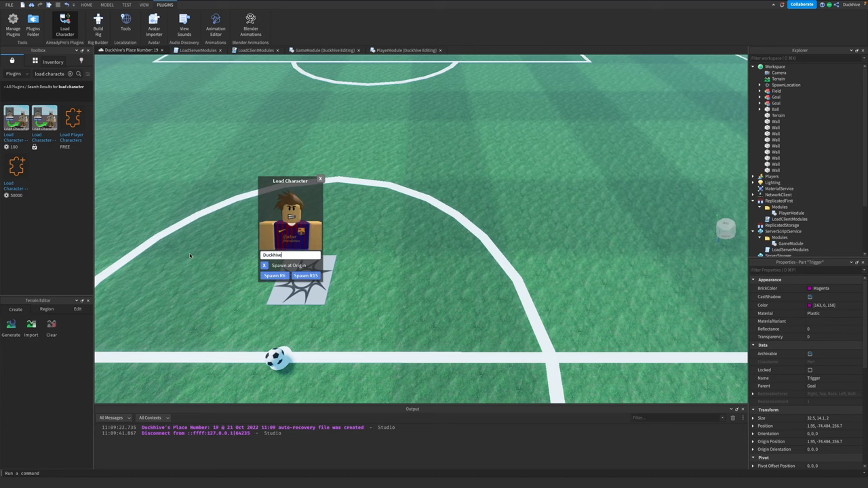
mouse_move(315, 295)
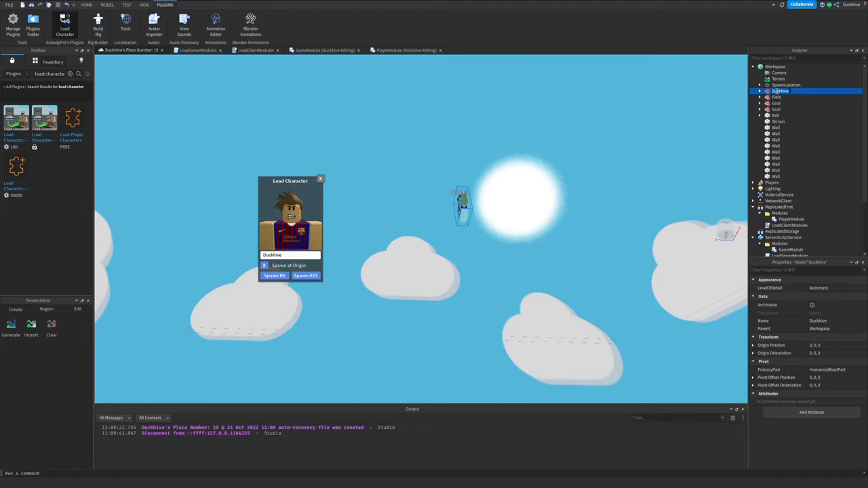
Rename the loaded character model to StarterCharacter and expand its body parts.
double_click(780, 91)
text(StarterCharacter)
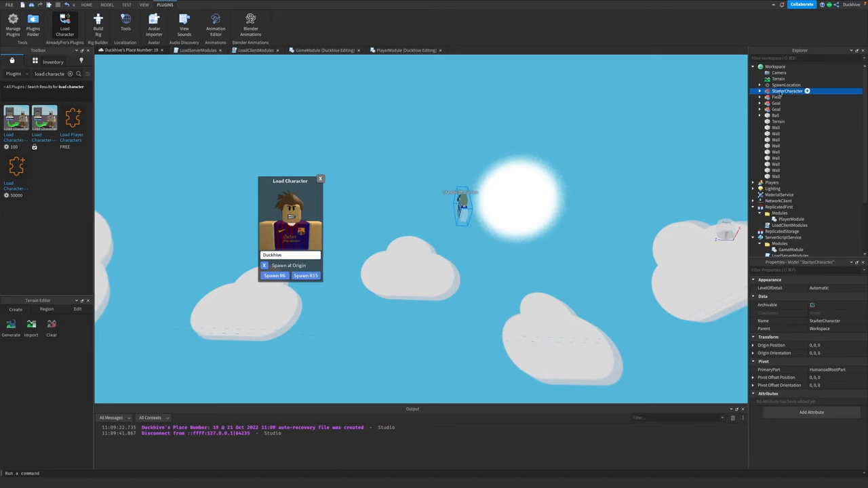
click(760, 91)
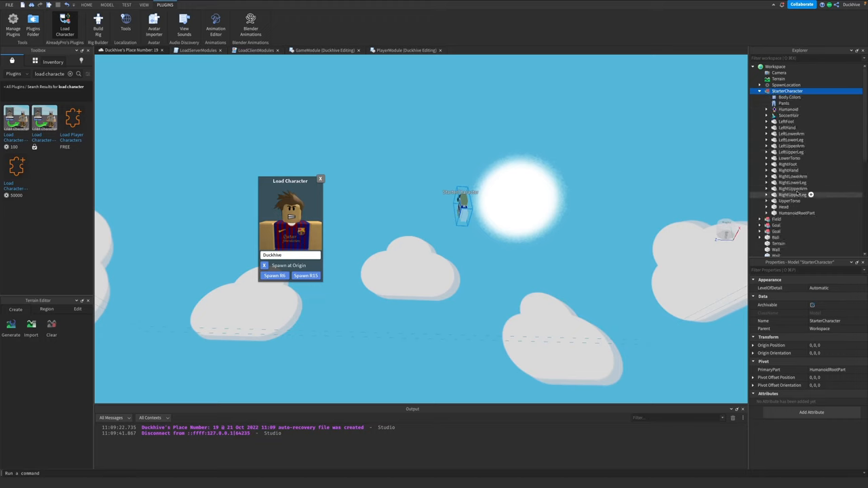
Toggle the Anchored setting on StarterCharacter's HumanoidRootPart.
click(797, 213)
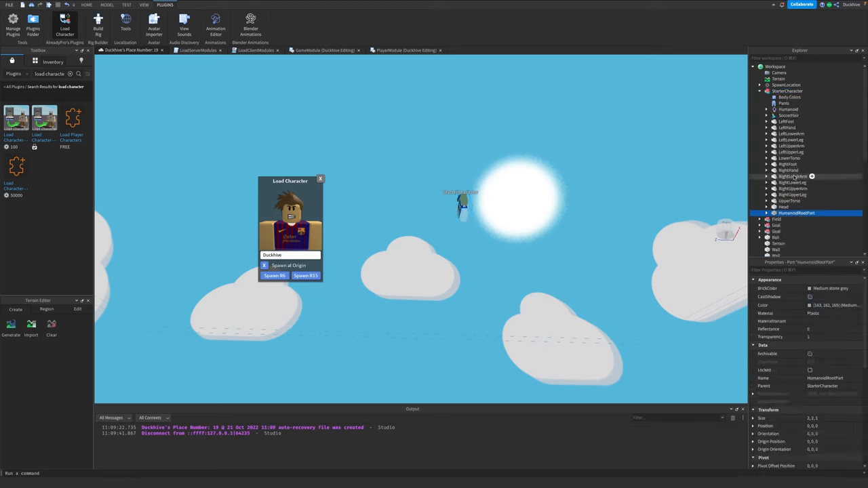
scroll(down, 3)
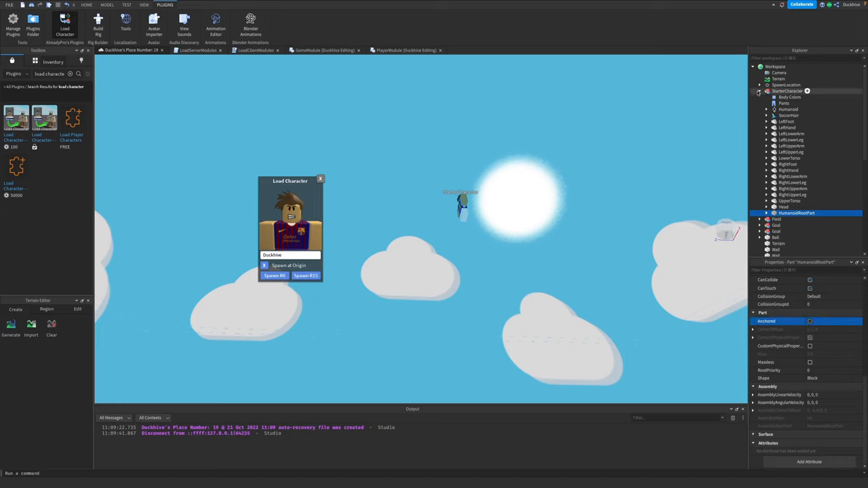
click(759, 91)
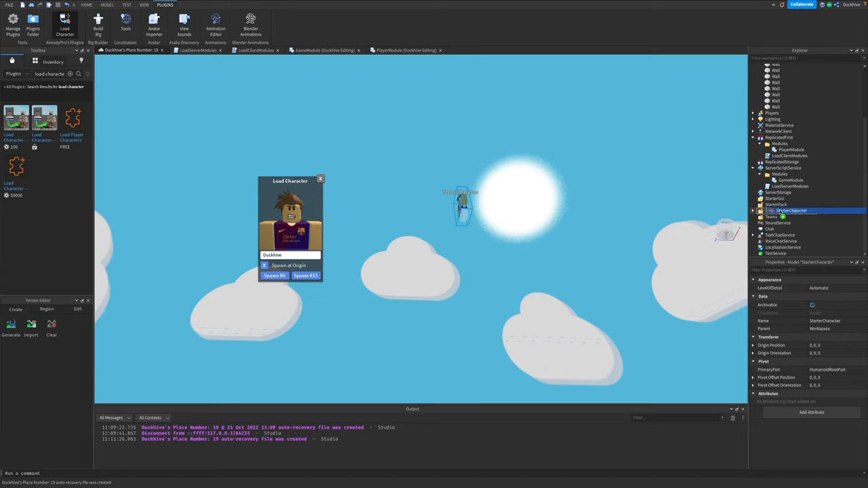
Drag the StarterCharacter model from Workspace into StarterPlayer.
click(760, 211)
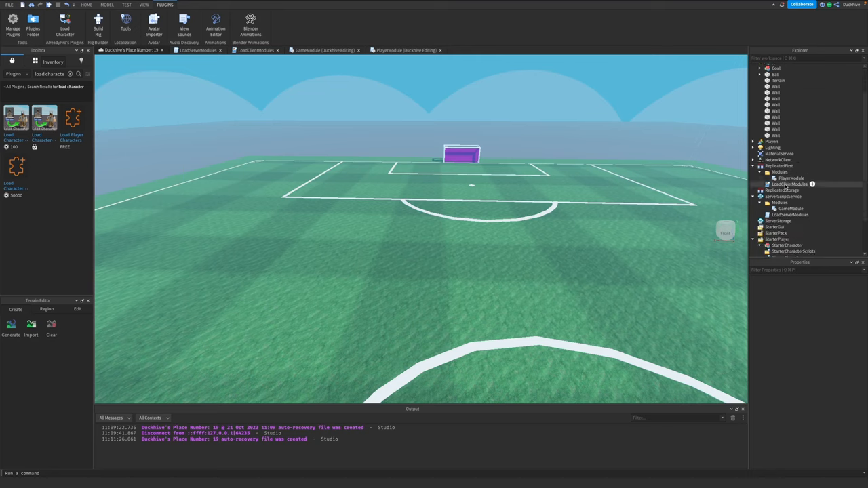
Check PlayerModule in the client Modules folder and bring up the LoadServerModules script.
click(789, 178)
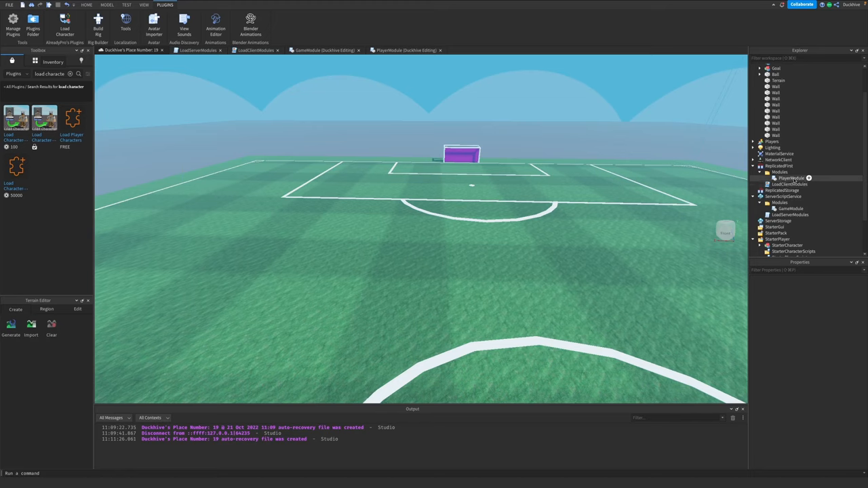
mouse_move(790, 209)
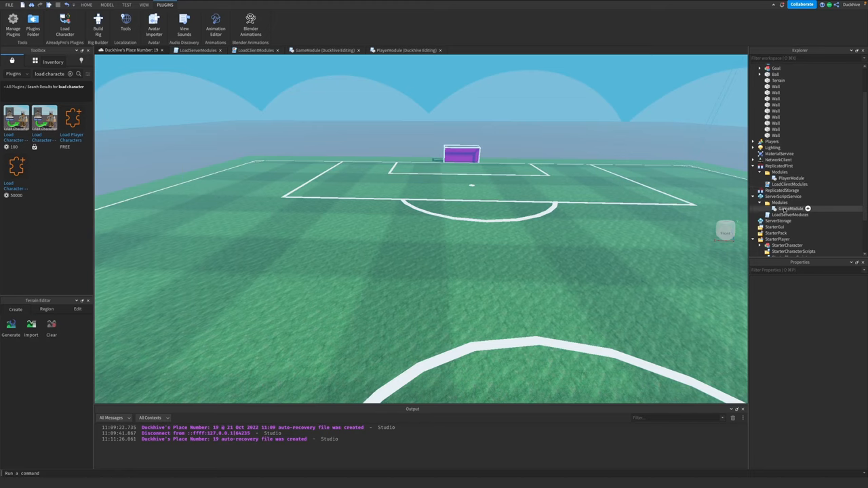
click(790, 214)
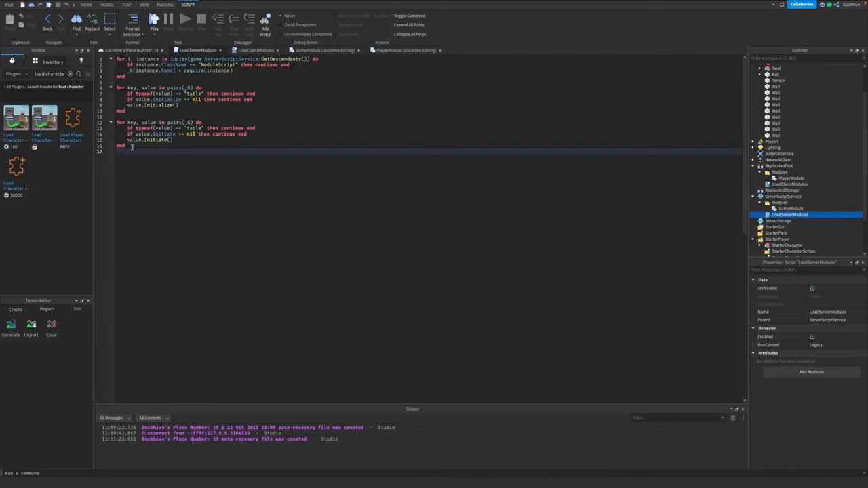
Write loops requiring ServerScriptService ModuleScripts into _G and calling Initialize and Initiate.
key(ctrl+a)
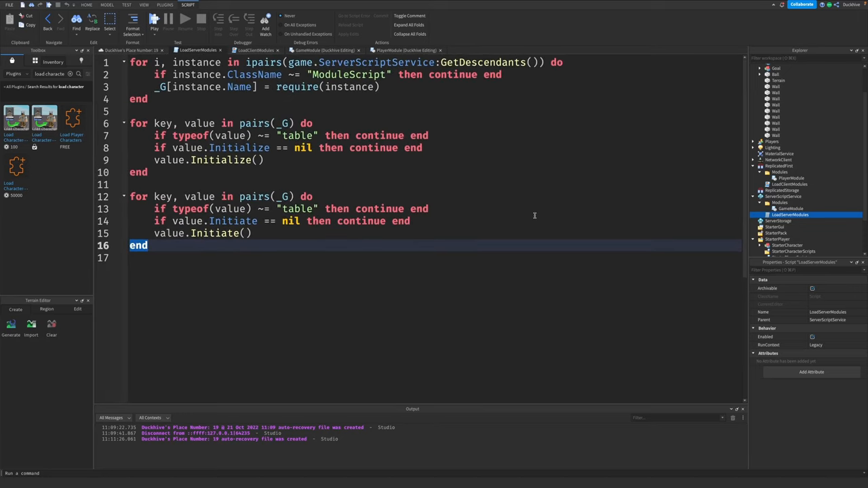
mouse_move(714, 206)
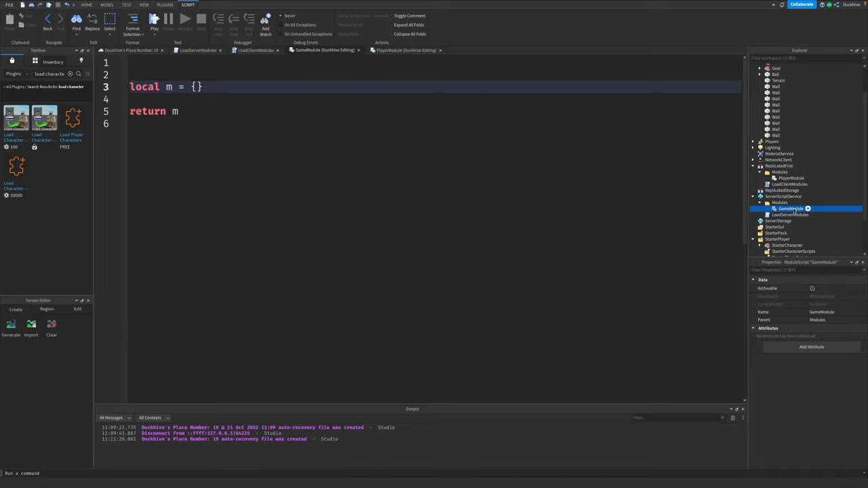
Write 'local m = {}' and 'return m' in the GameModule script.
click(790, 215)
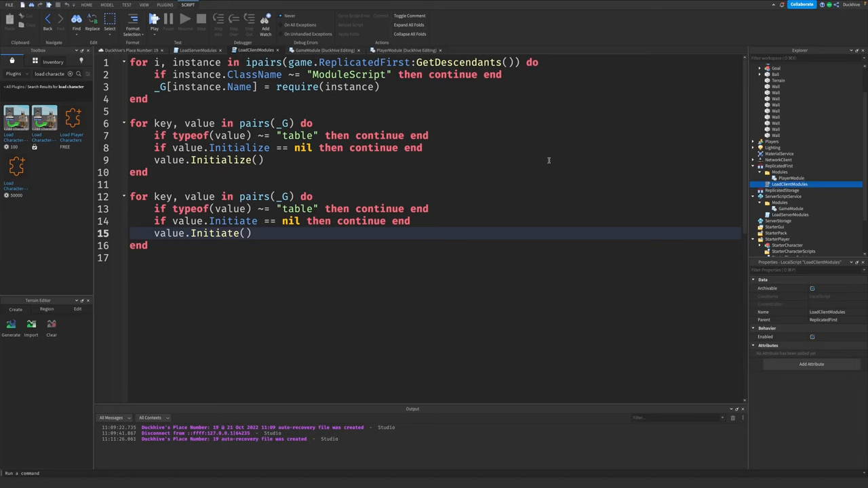
mouse_move(543, 176)
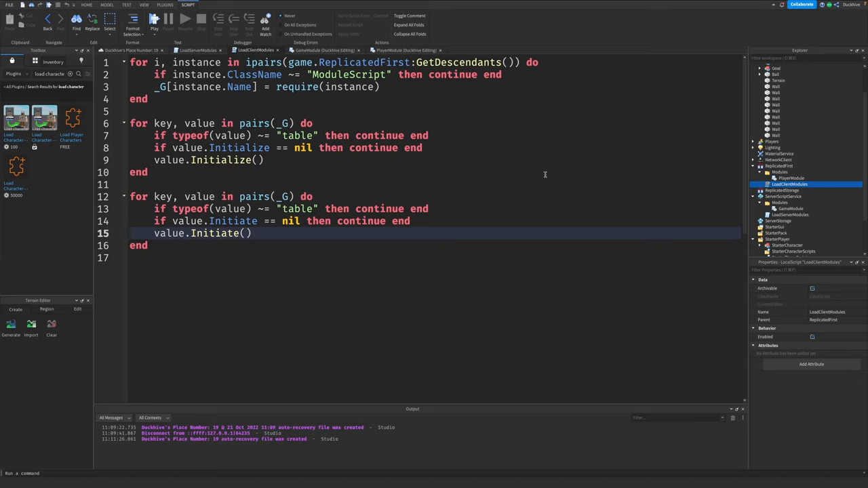
mouse_move(658, 187)
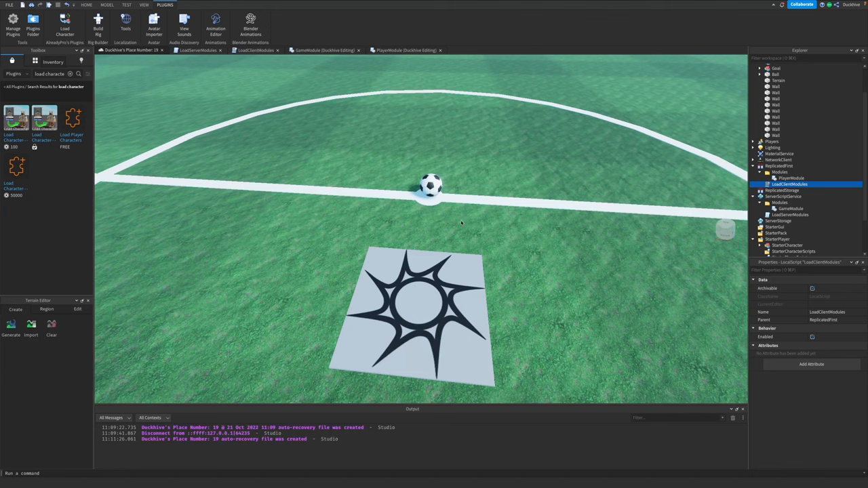
mouse_move(462, 220)
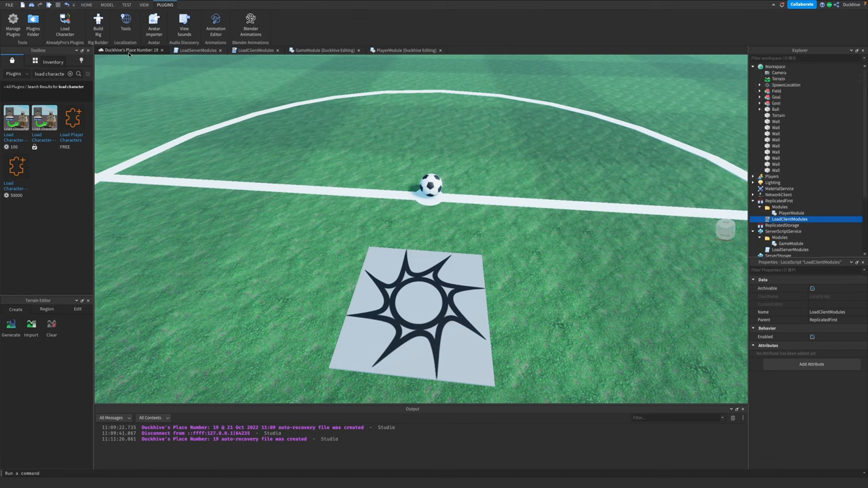
mouse_move(133, 53)
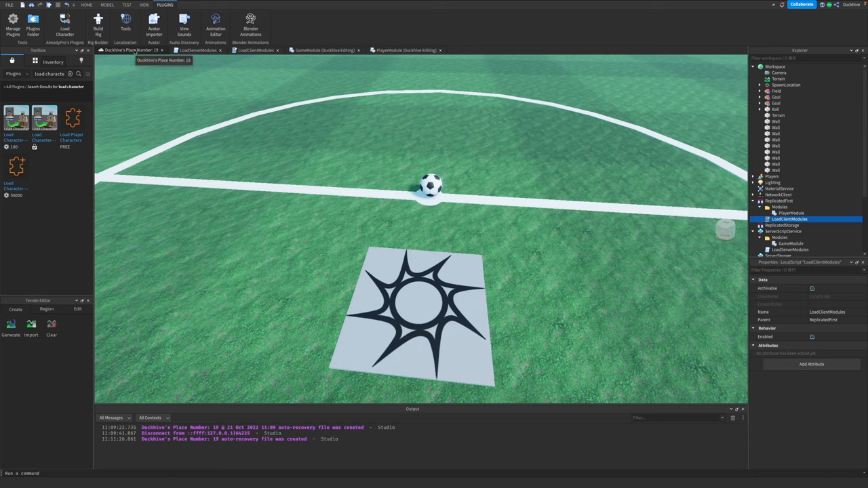
mouse_move(245, 97)
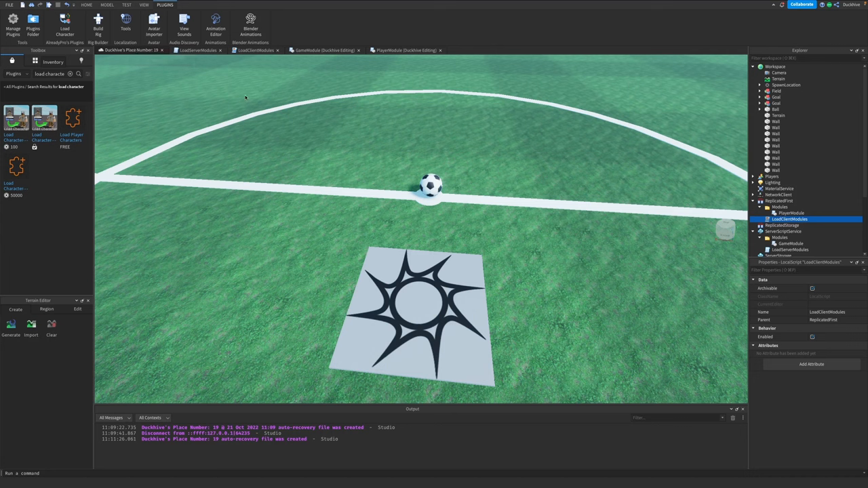